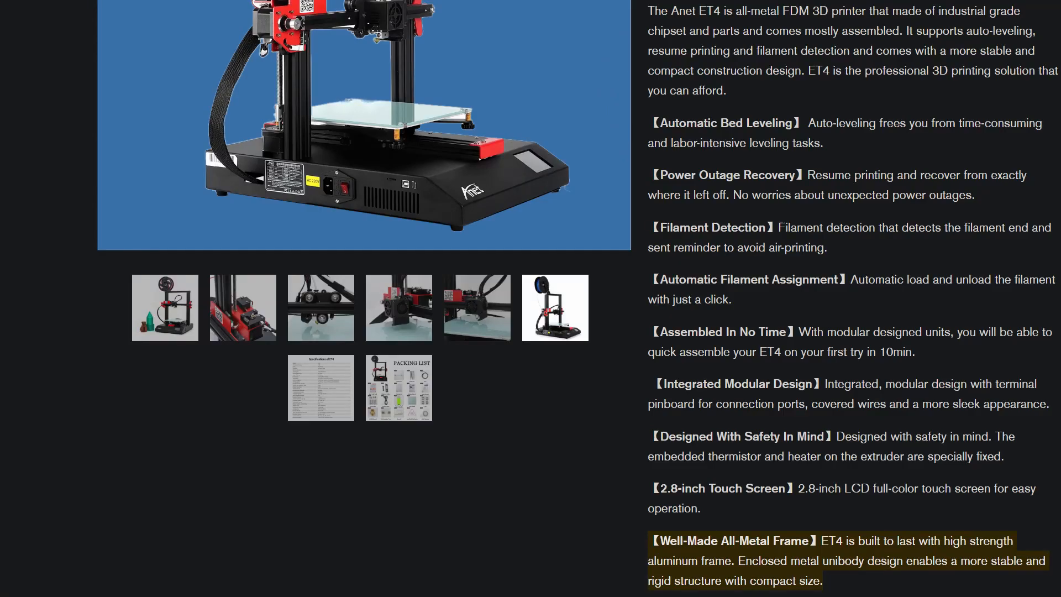
pyautogui.scroll(-3)
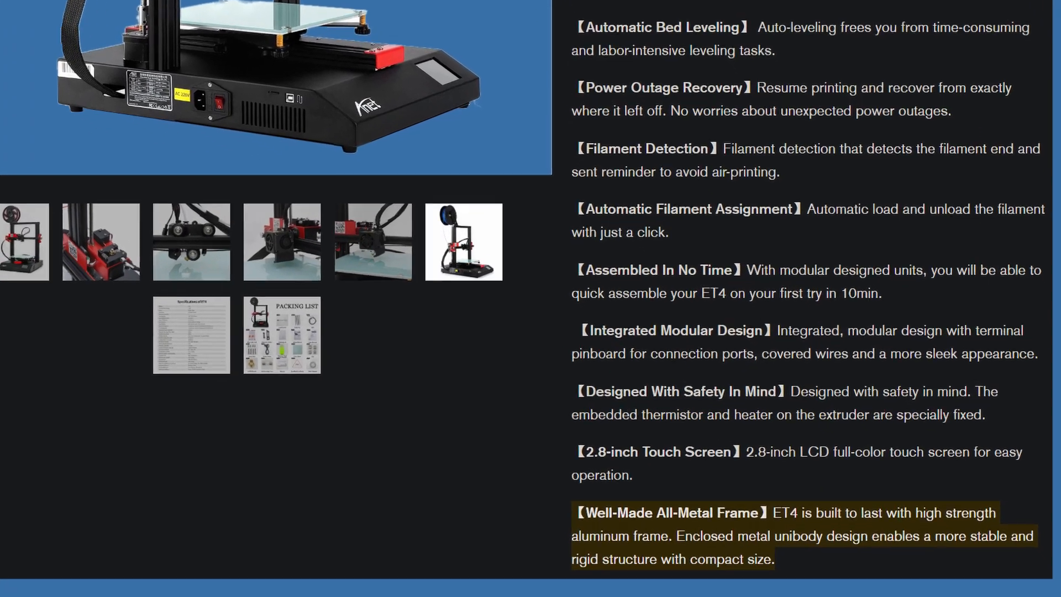
pyautogui.scroll(-3)
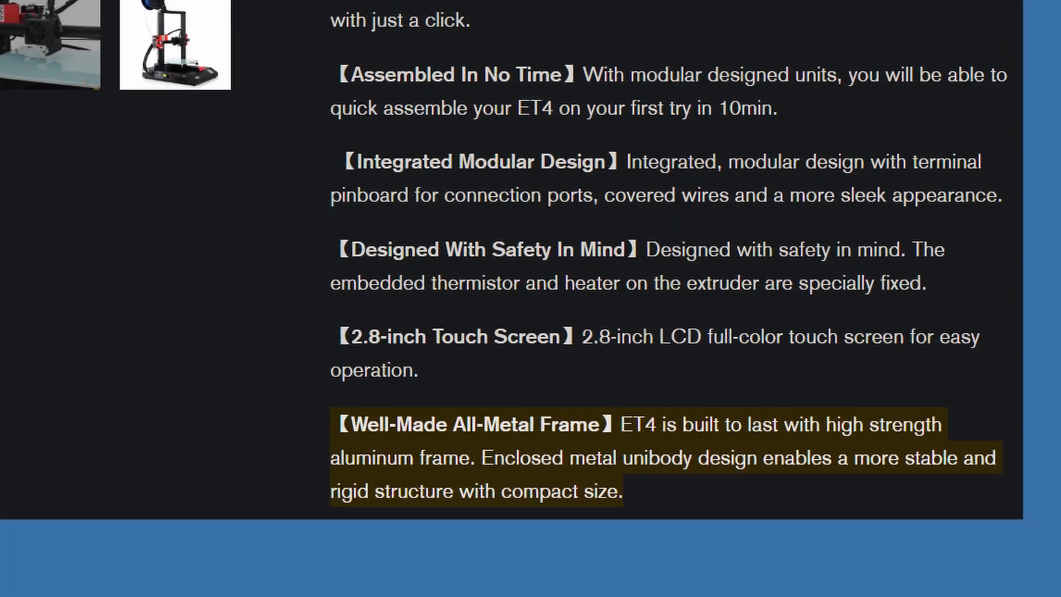
pyautogui.scroll(-3)
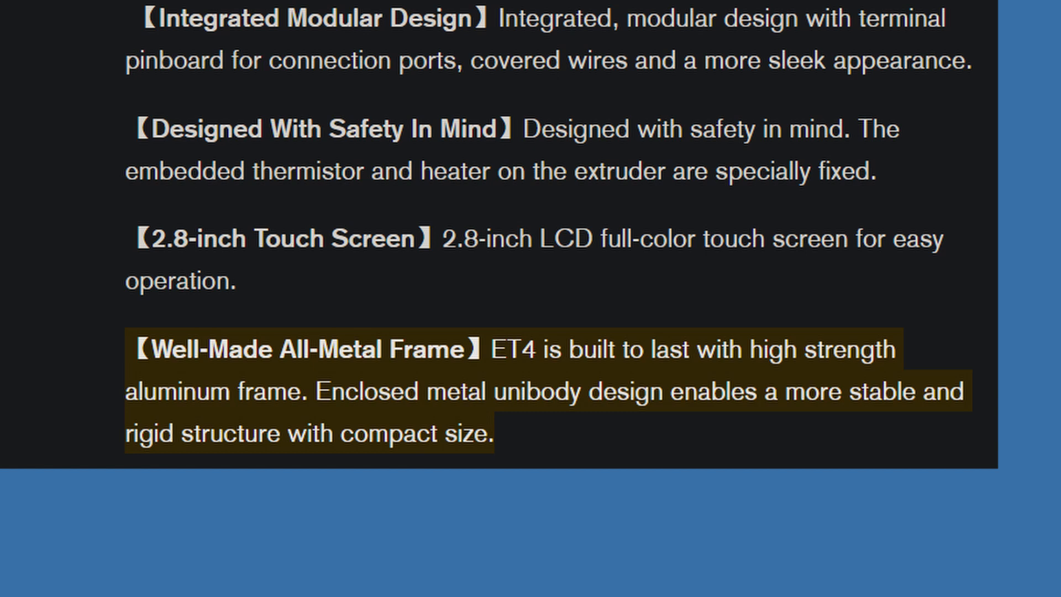